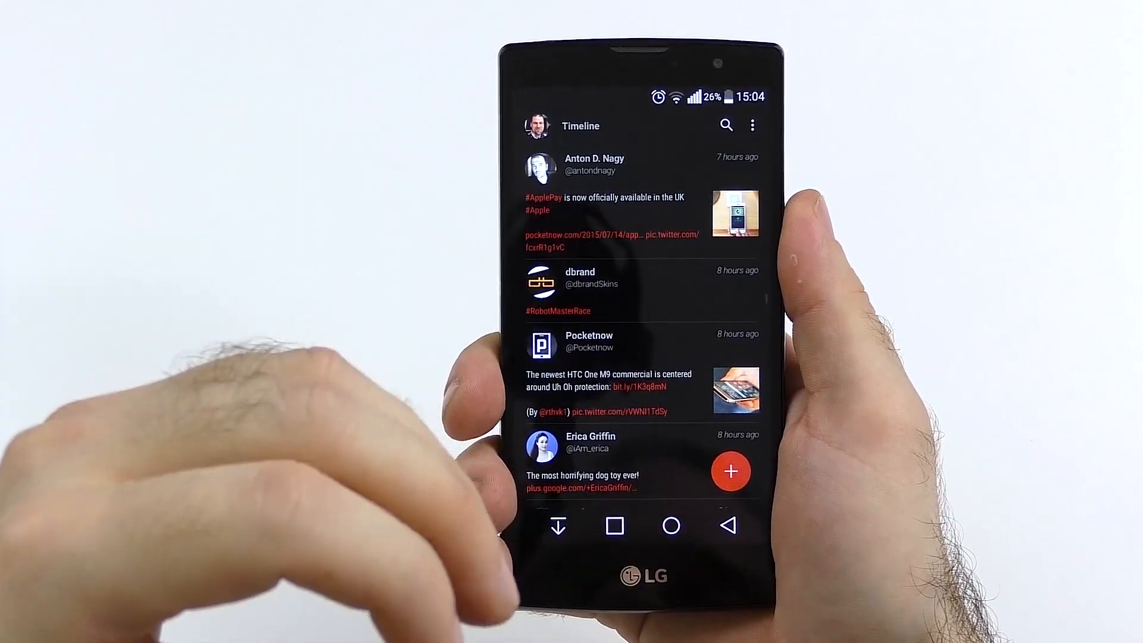
# Step: Scroll down the Twitter client's timeline of recent tweets
pyautogui.scroll(-3)
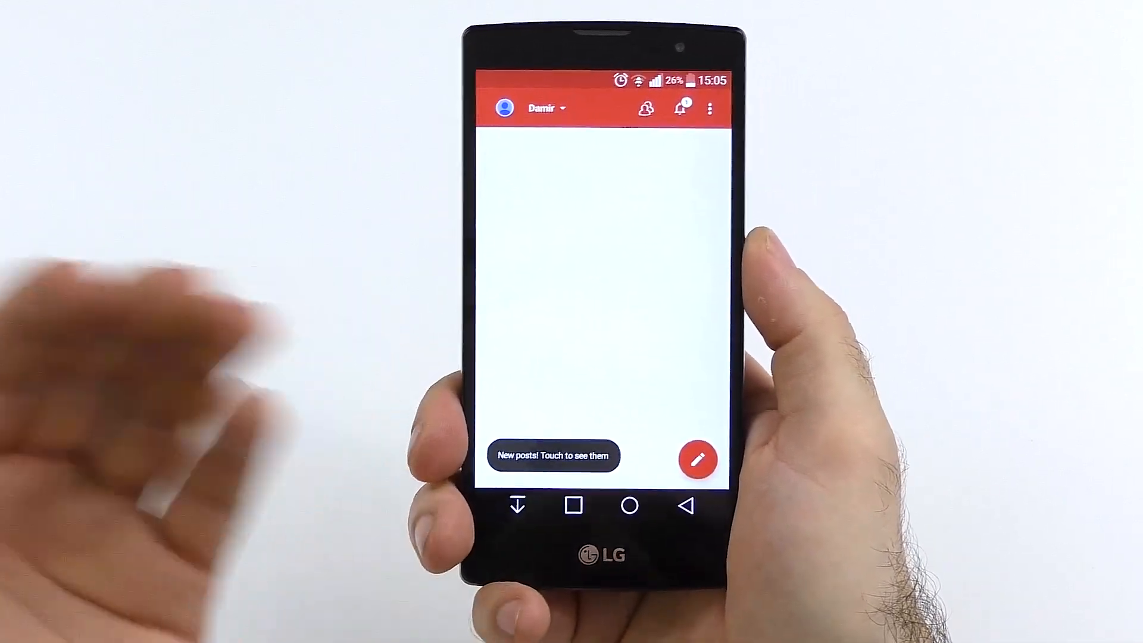
# Step: Load the new posts into the Google+ Home feed and scroll through them
pyautogui.click(552, 455)
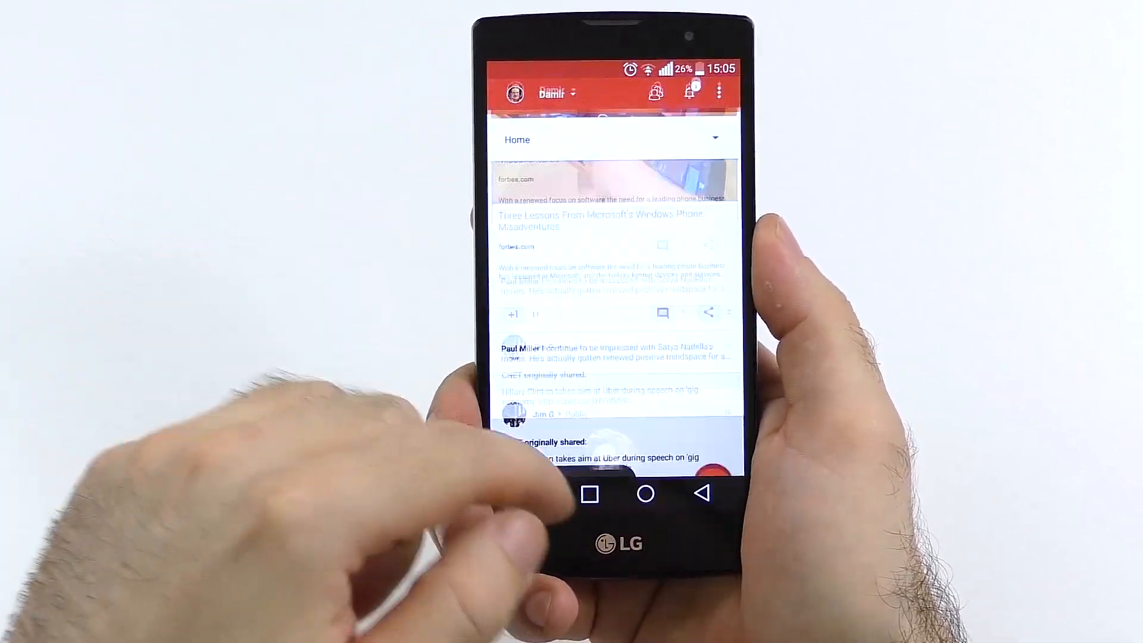
pyautogui.scroll(-3)
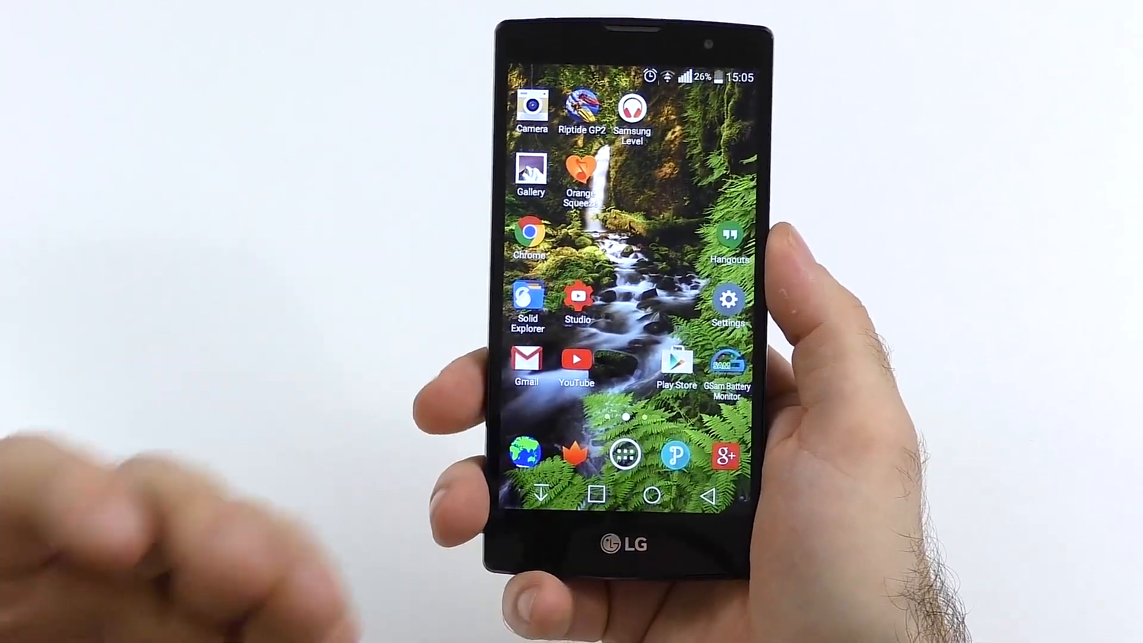
# Step: Open Chrome and scroll through the long German-language article
pyautogui.click(597, 493)
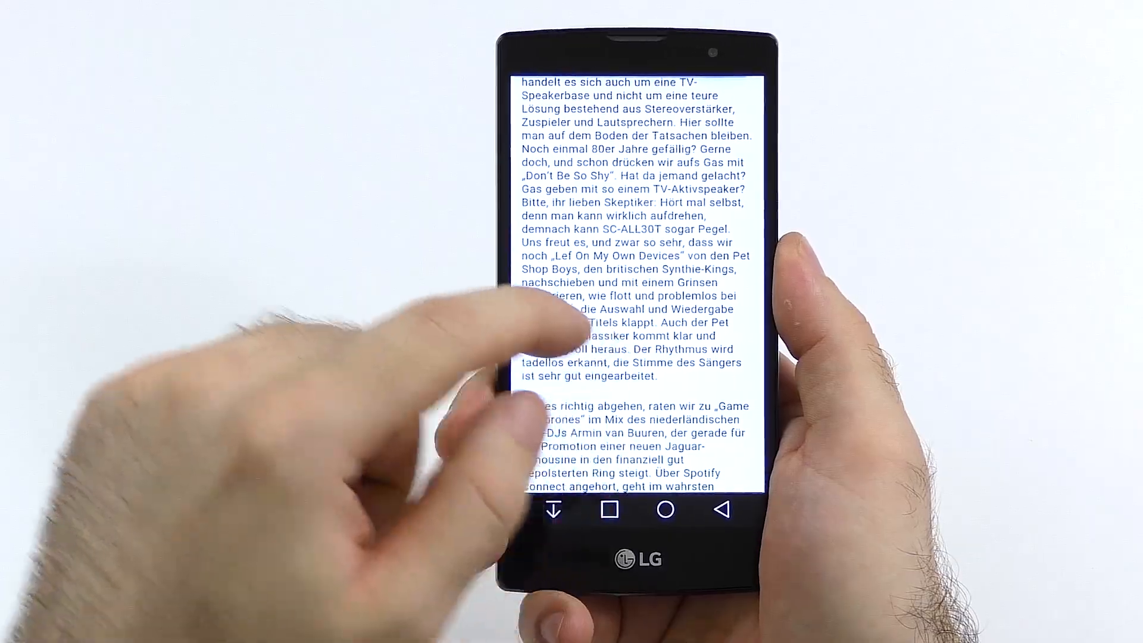
pyautogui.scroll(3)
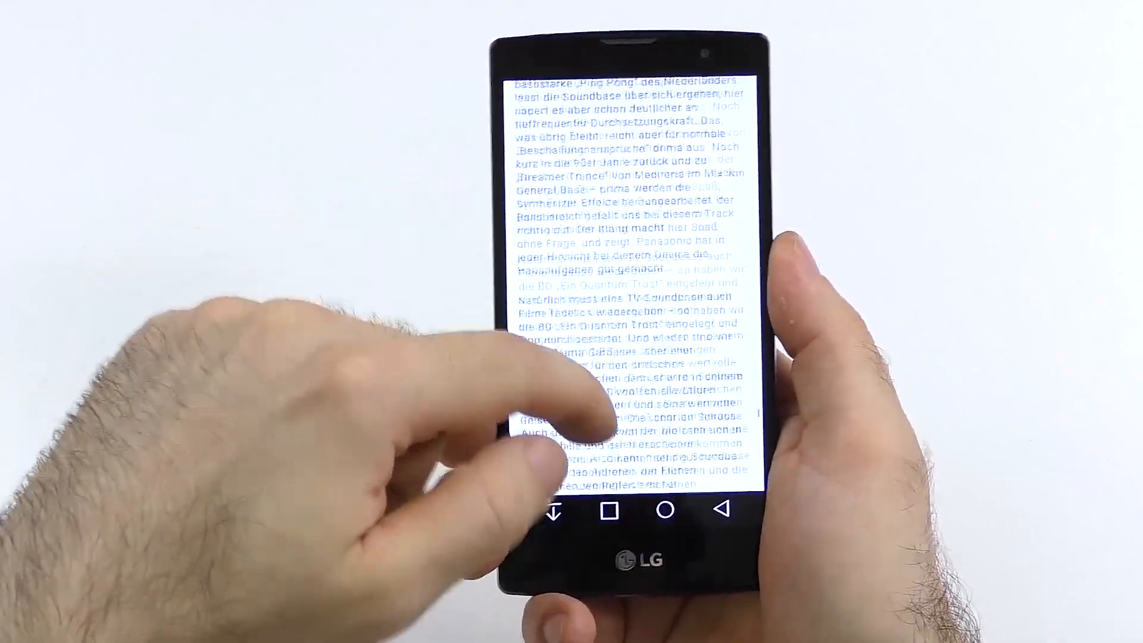
pyautogui.scroll(-3)
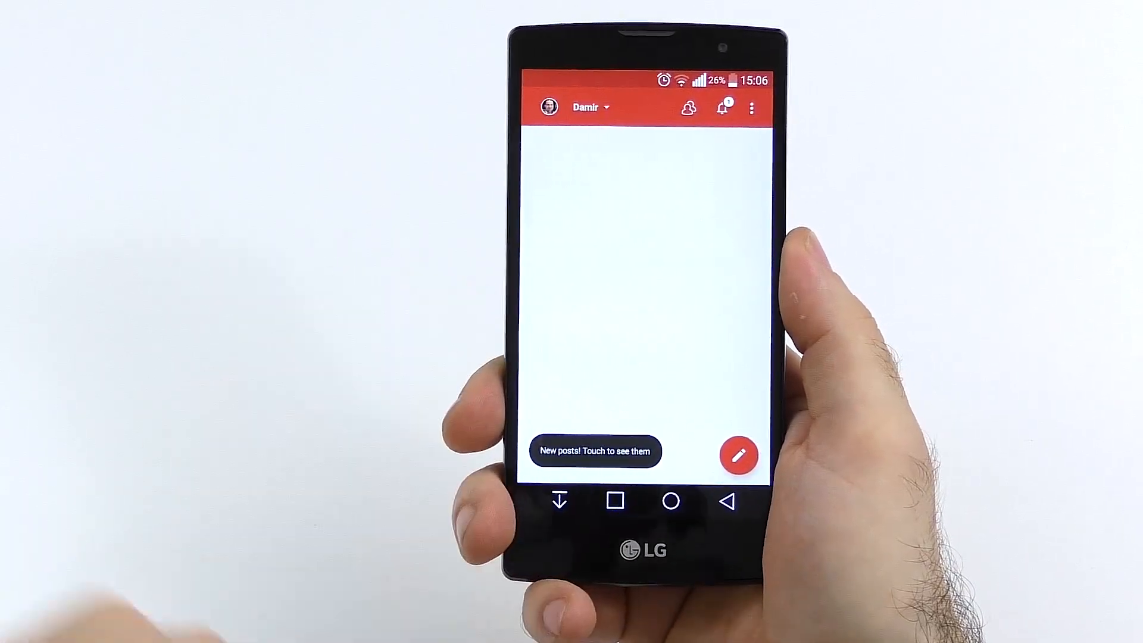
# Step: Tap the 'New posts! Touch to see them' notice in Google+
pyautogui.click(669, 500)
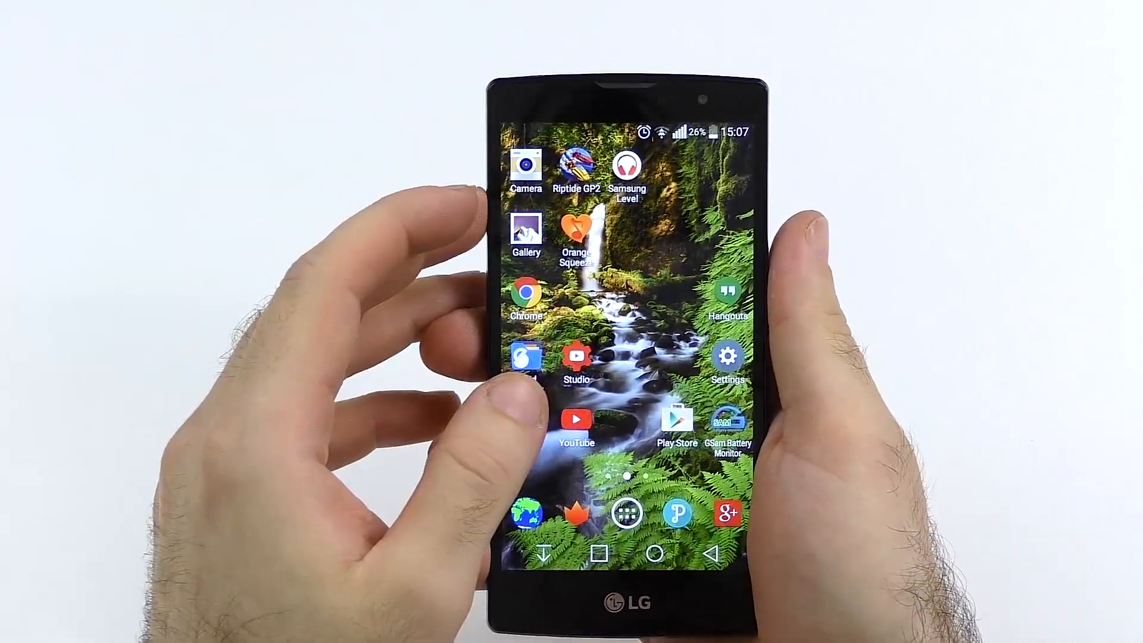
# Step: Open Settings, About phone, then Software info to show Android 5.0.1
pyautogui.click(525, 230)
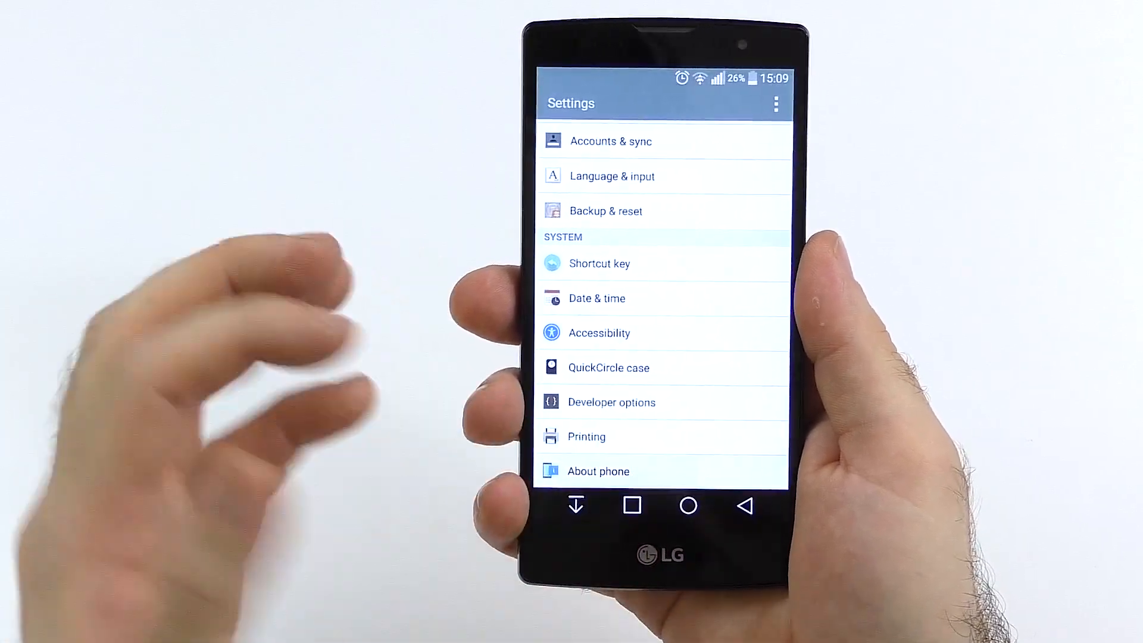
pyautogui.click(597, 470)
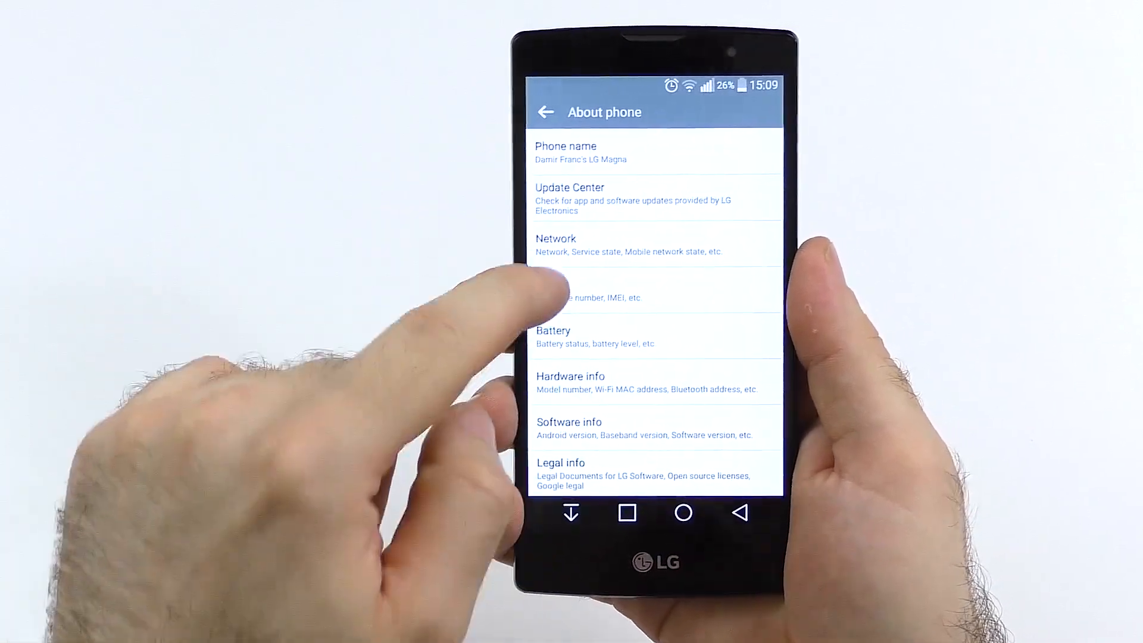
pyautogui.click(569, 428)
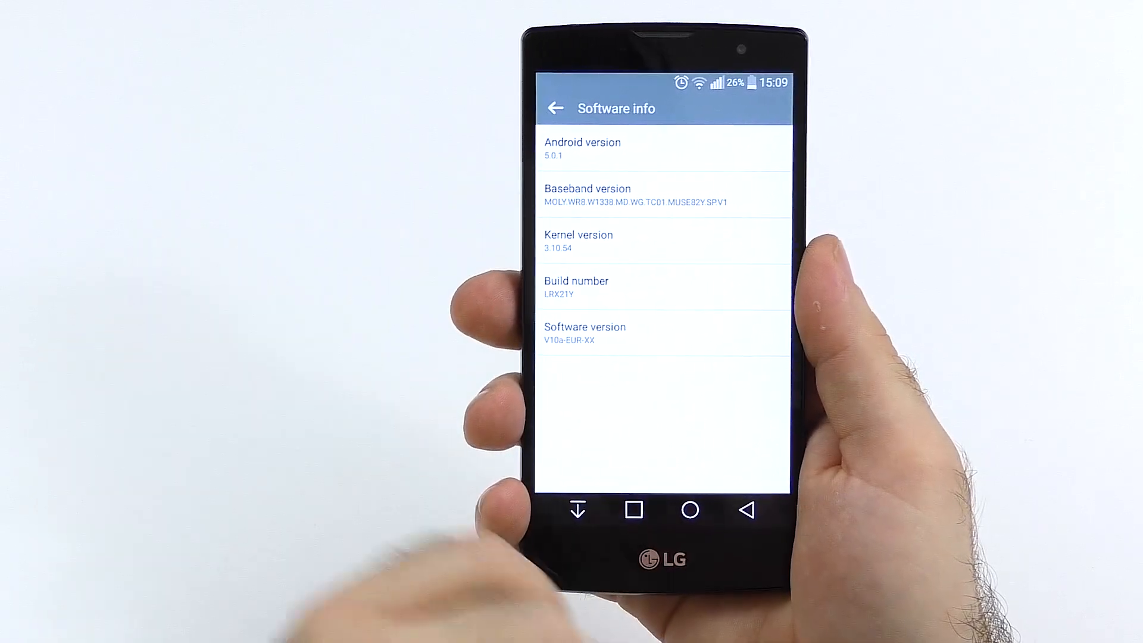